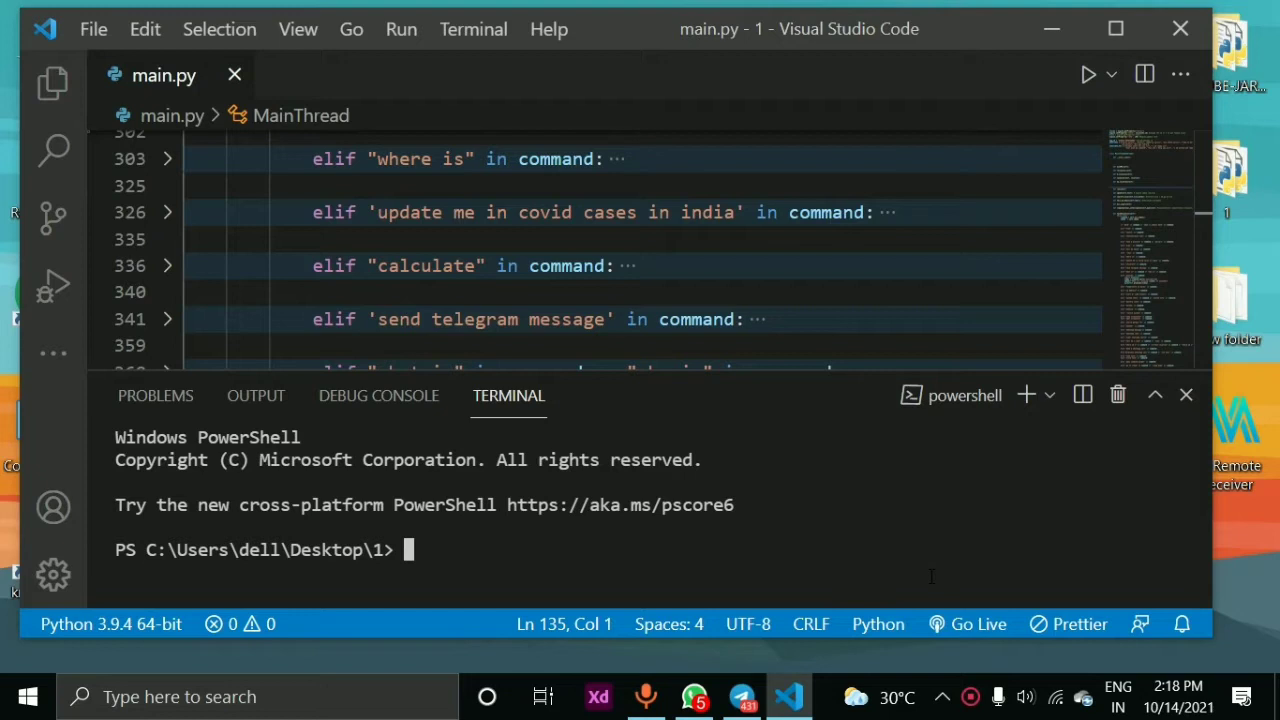
mouse_move(1093, 73)
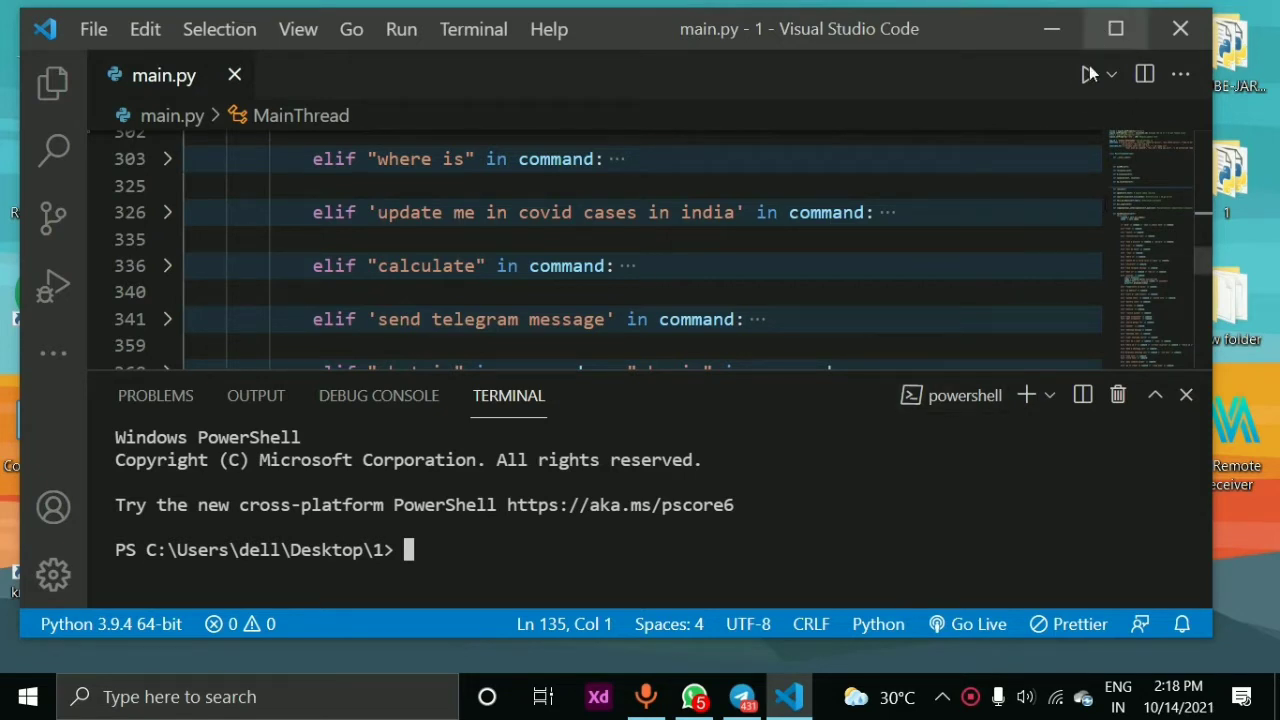
Run the J.A.R.V.I.S script and say 'wake up jarvis' to get its greeting
left_click(1087, 74)
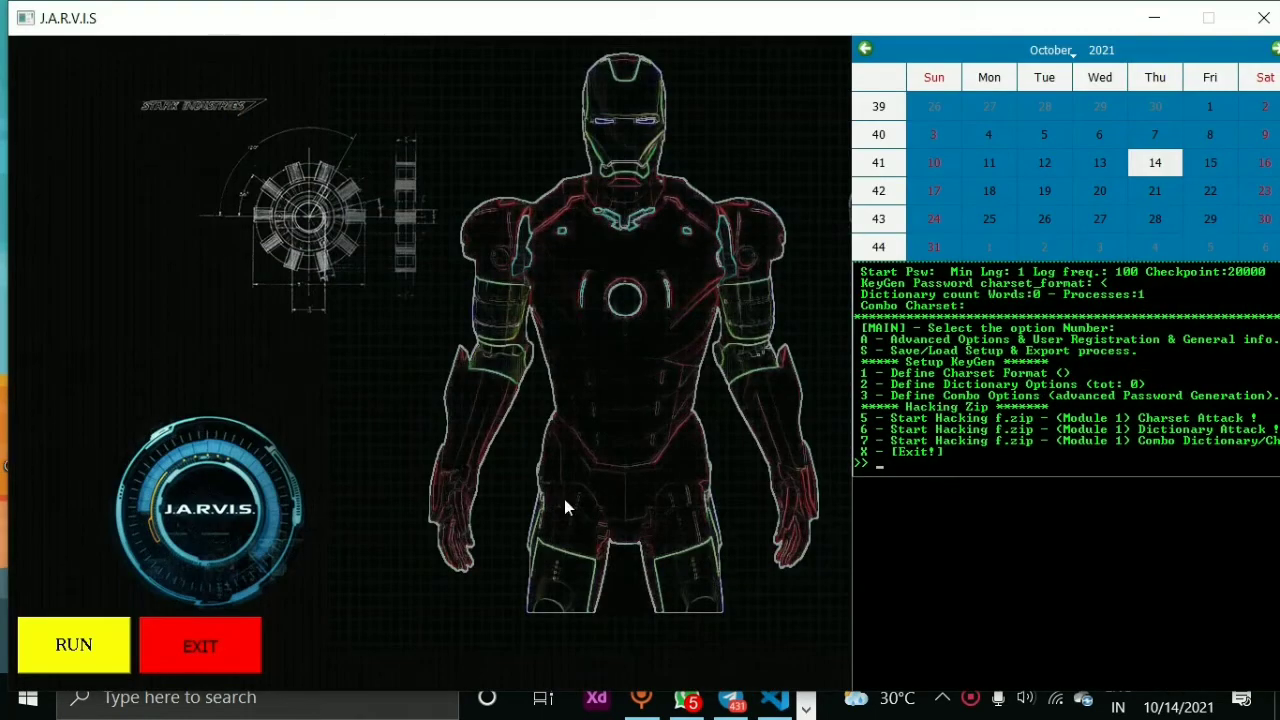
left_click(73, 644)
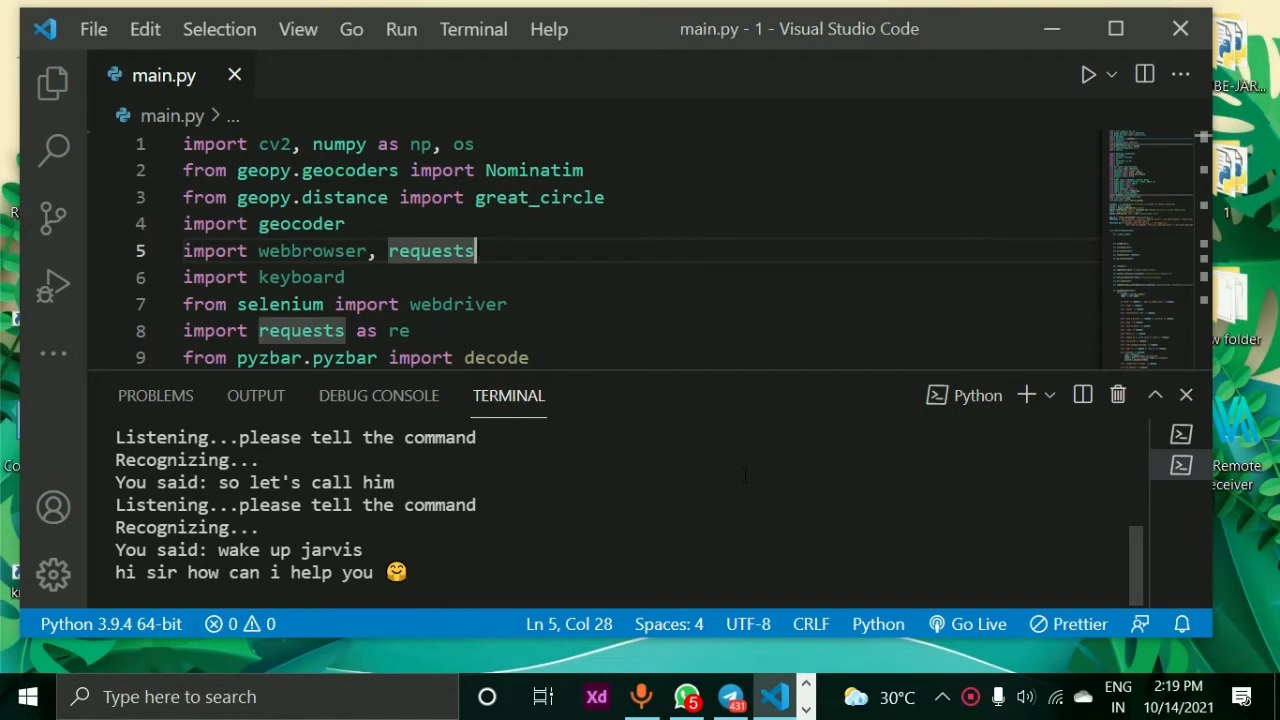
Raise the speaker volume with the taskbar slider, then close the volume flyout
left_click(1026, 697)
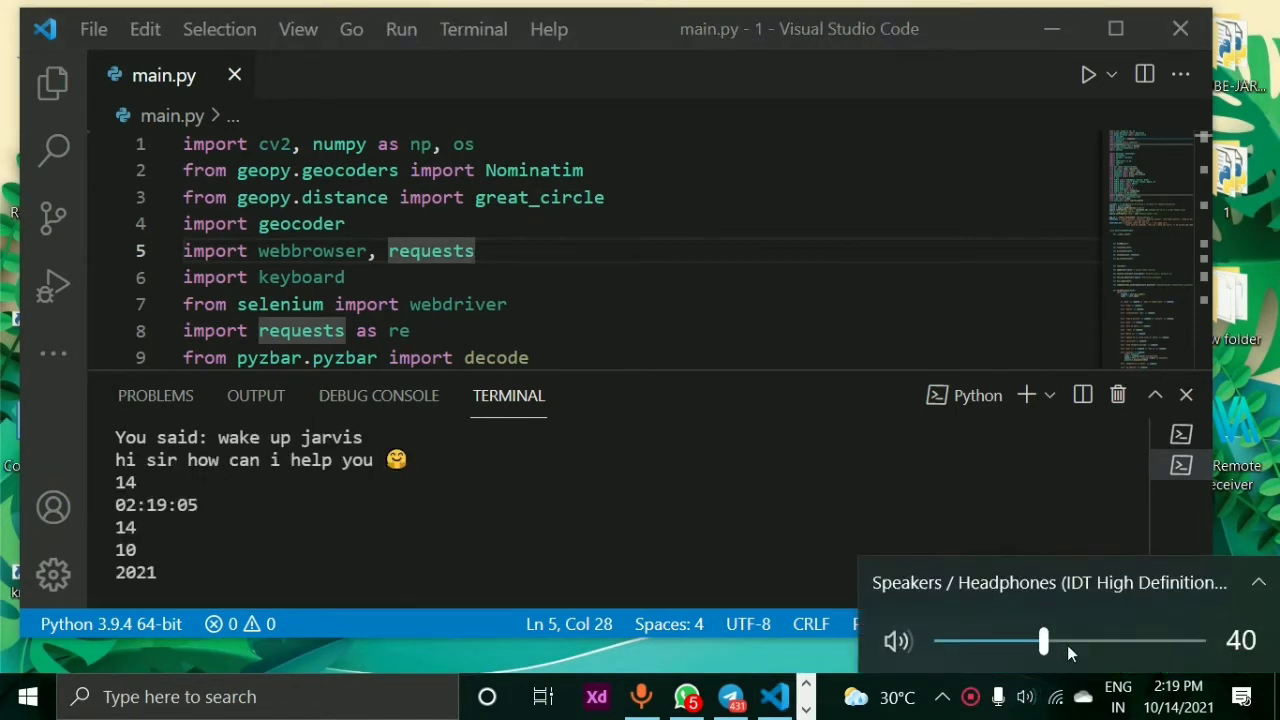
left_click_drag(1043, 641, 1200, 641)
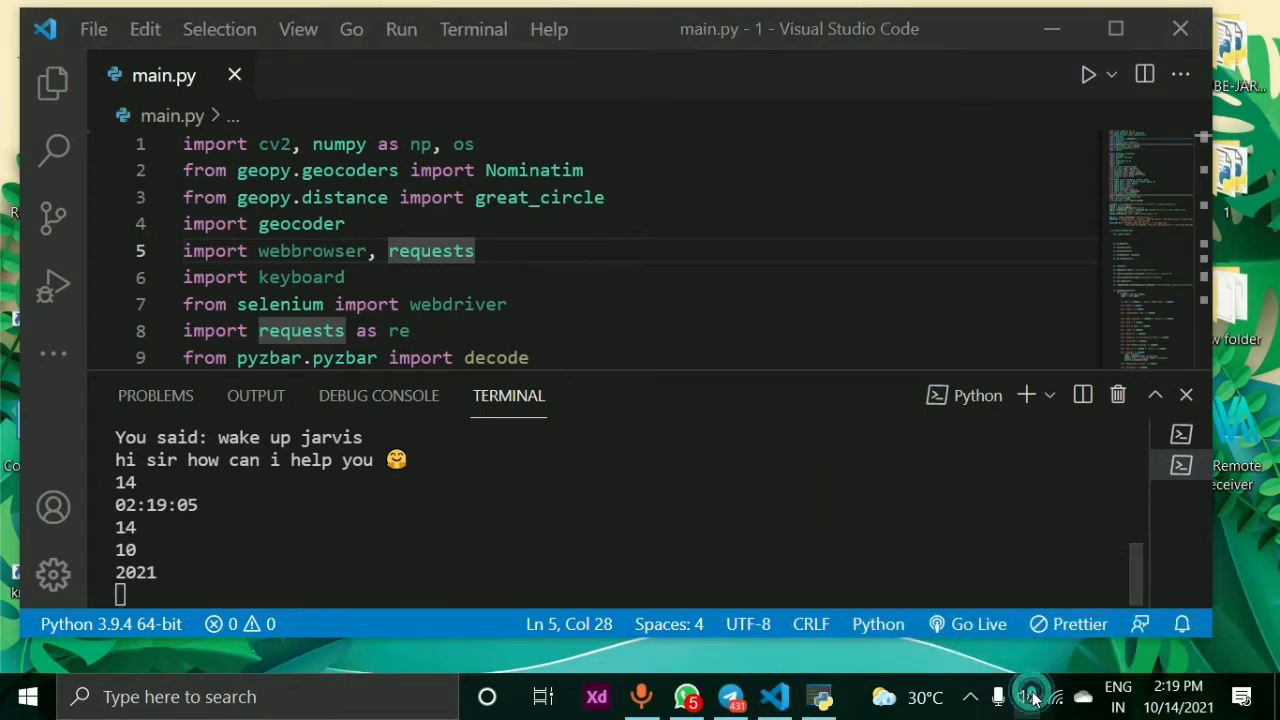
left_click(1026, 697)
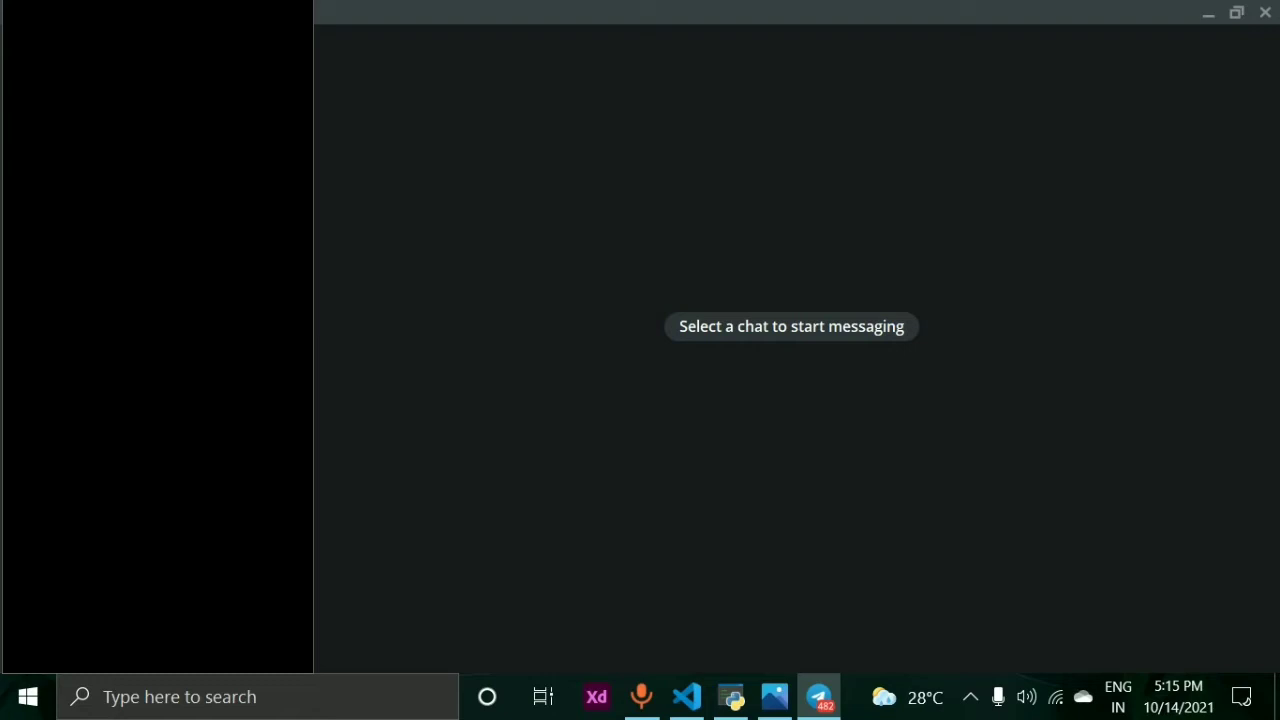
Click into the Telegram Desktop window once it opens
left_click(685, 697)
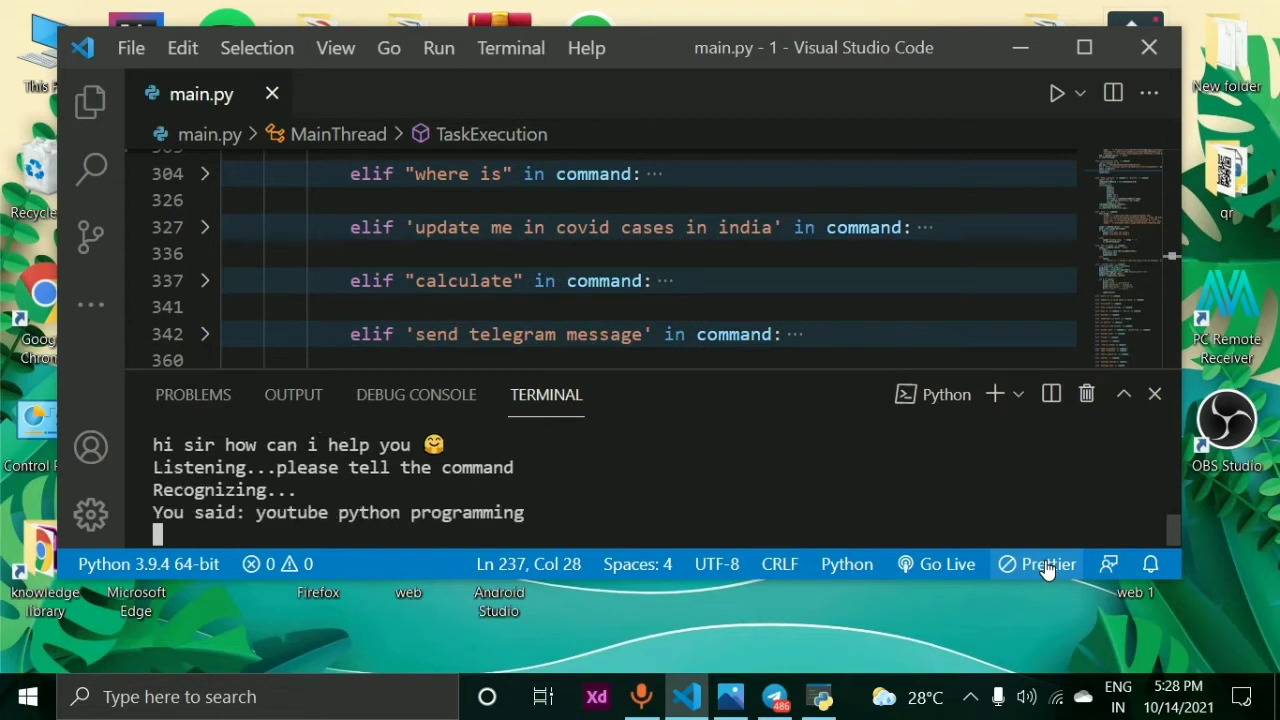
mouse_move(987, 640)
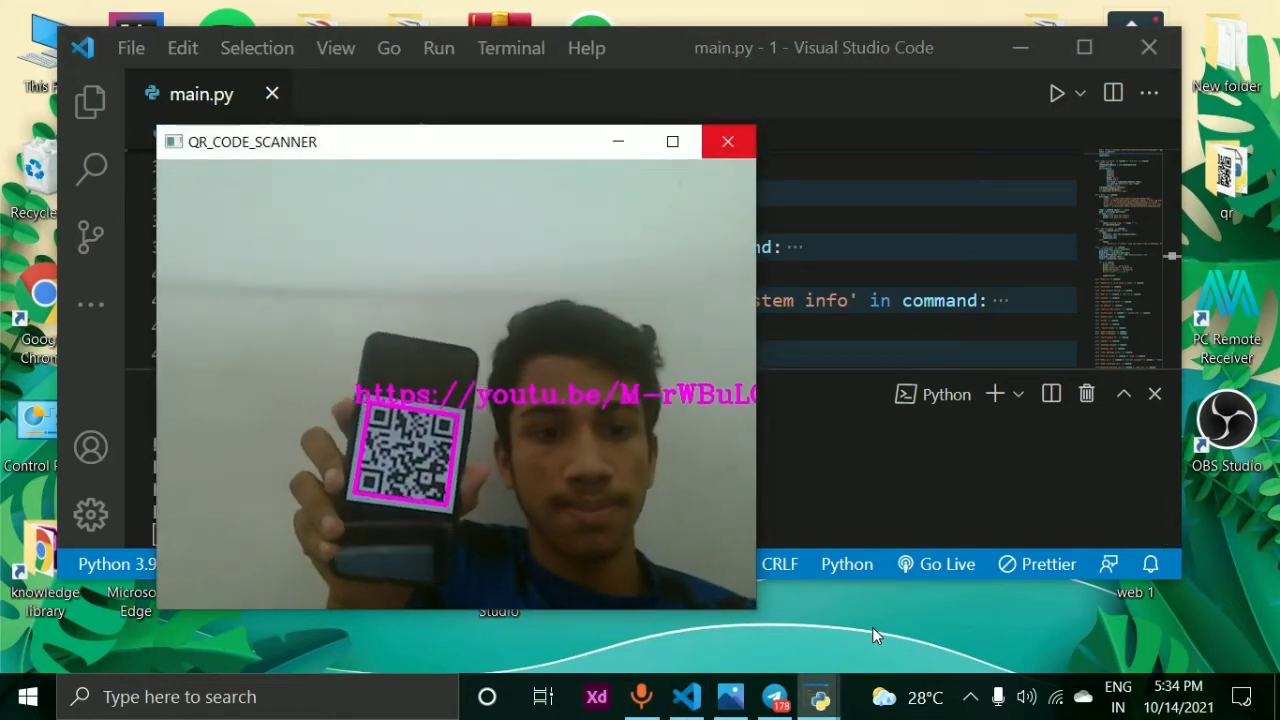
Click in the QR_CODE_SCANNER window while the phone's QR code is scanned
left_click(728, 141)
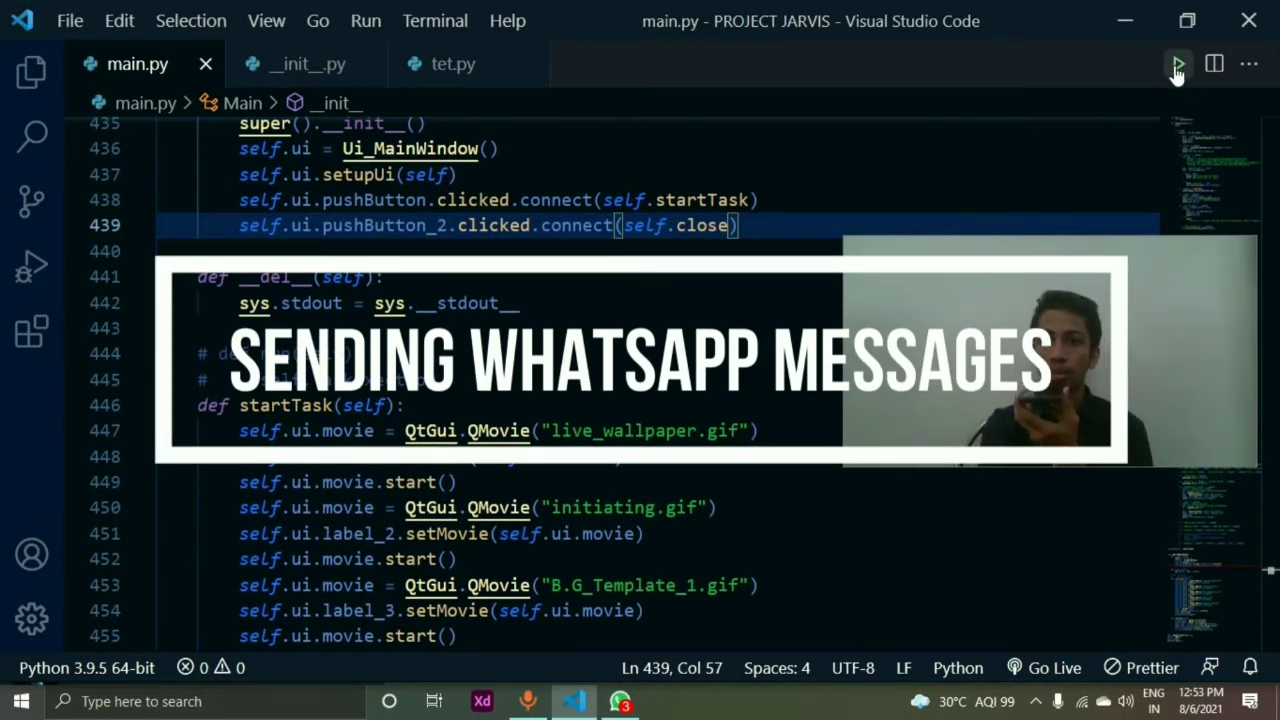
Search 'devon', open Devon's chat and send 'hello devon'
left_click(1178, 64)
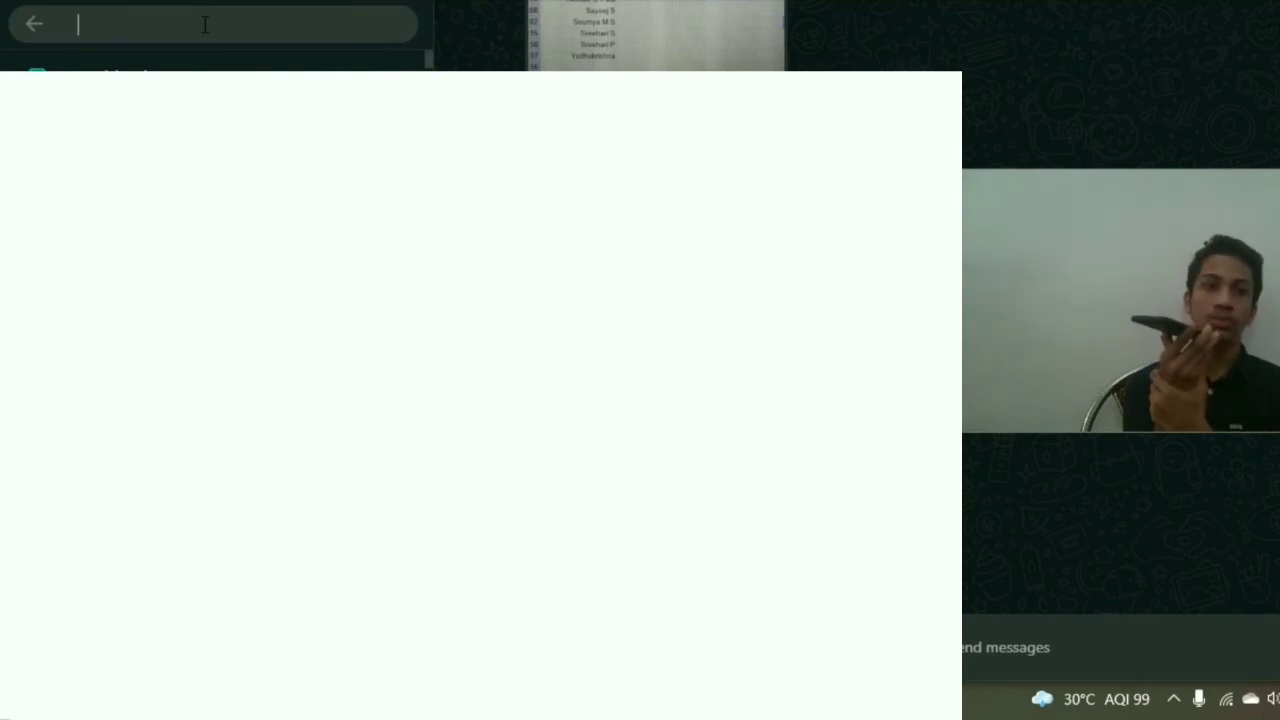
type("devon")
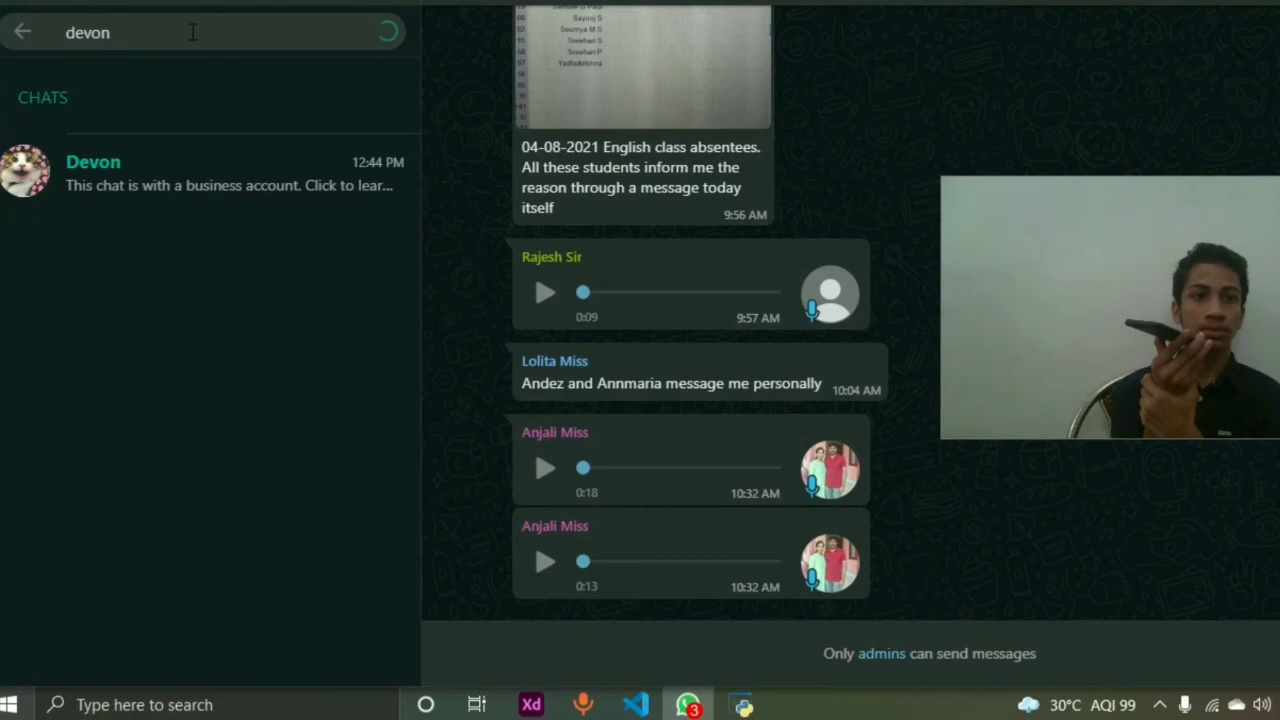
left_click(93, 162)
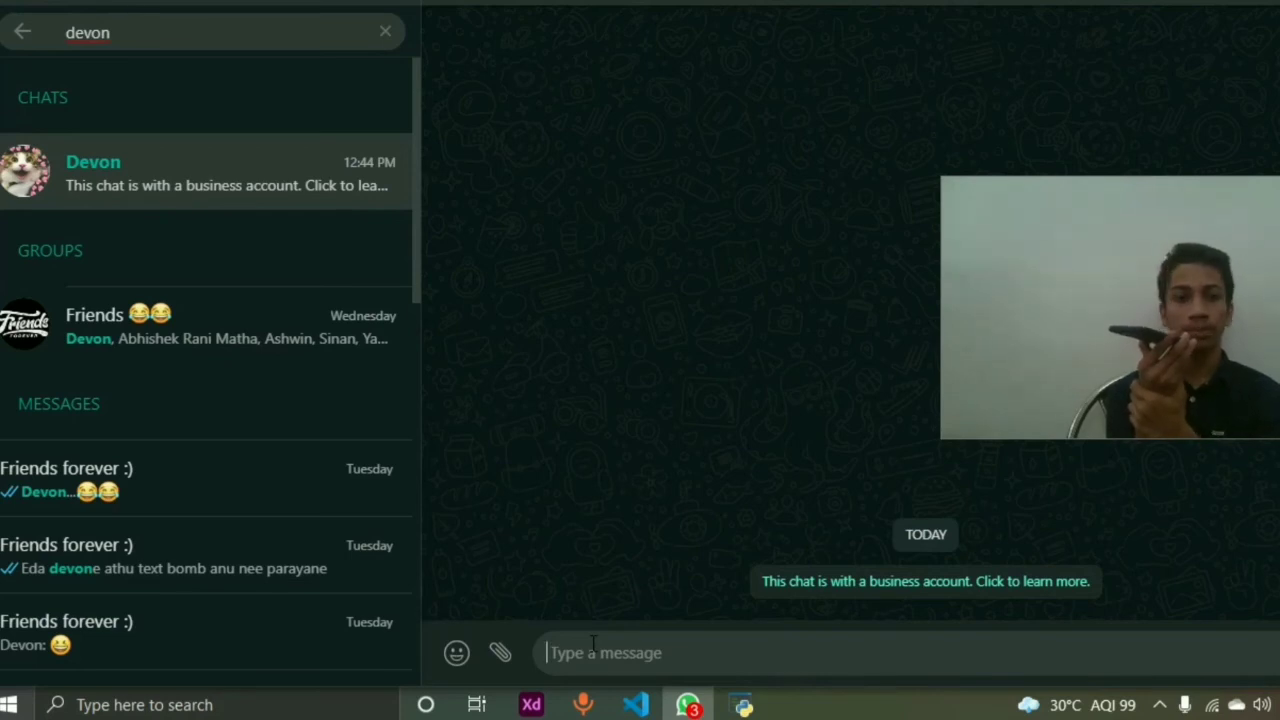
type("hello devon")
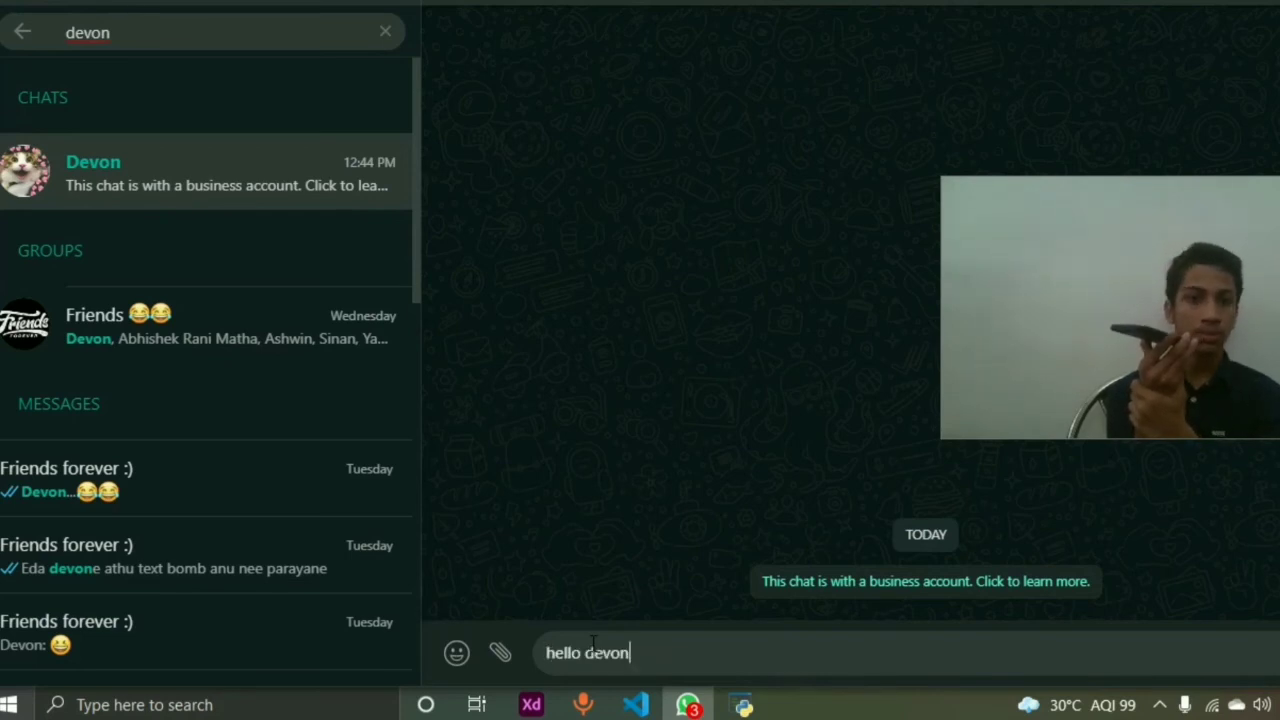
key("enter")
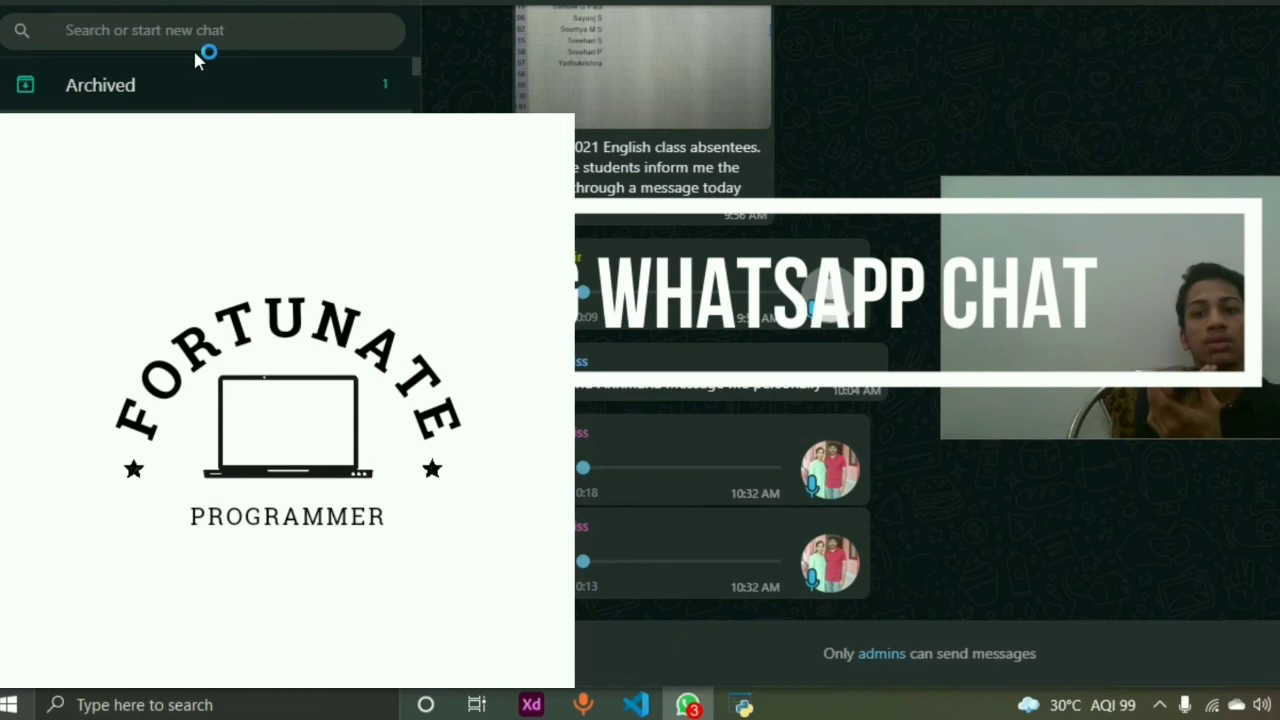
Search 'deepika', open Deepika's chat, then Alt+Tab to another window
left_click(200, 30)
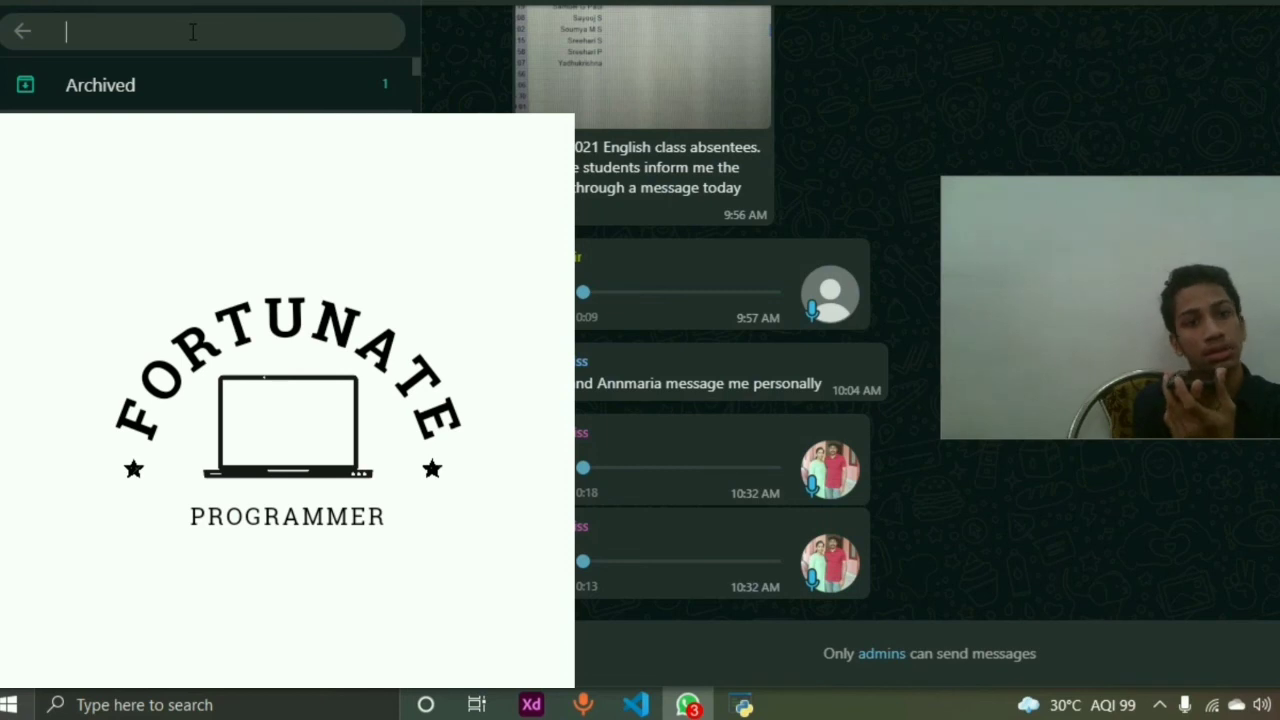
type("deepika")
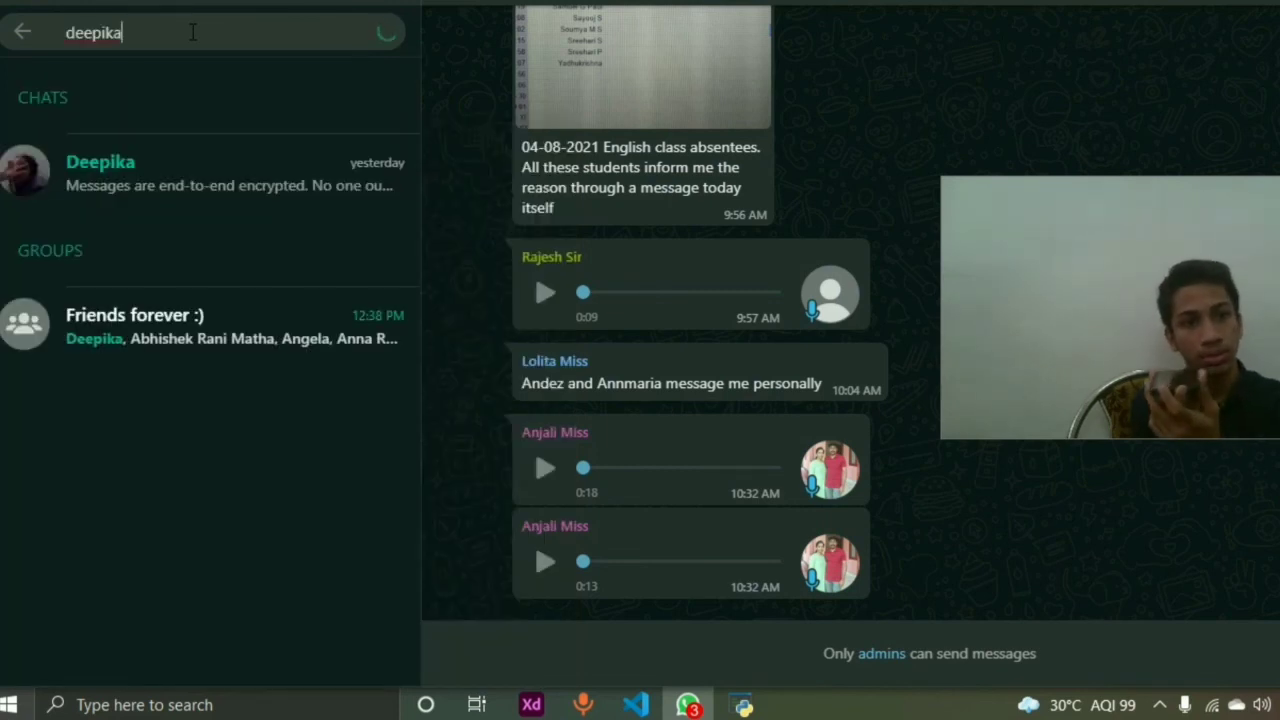
left_click(100, 172)
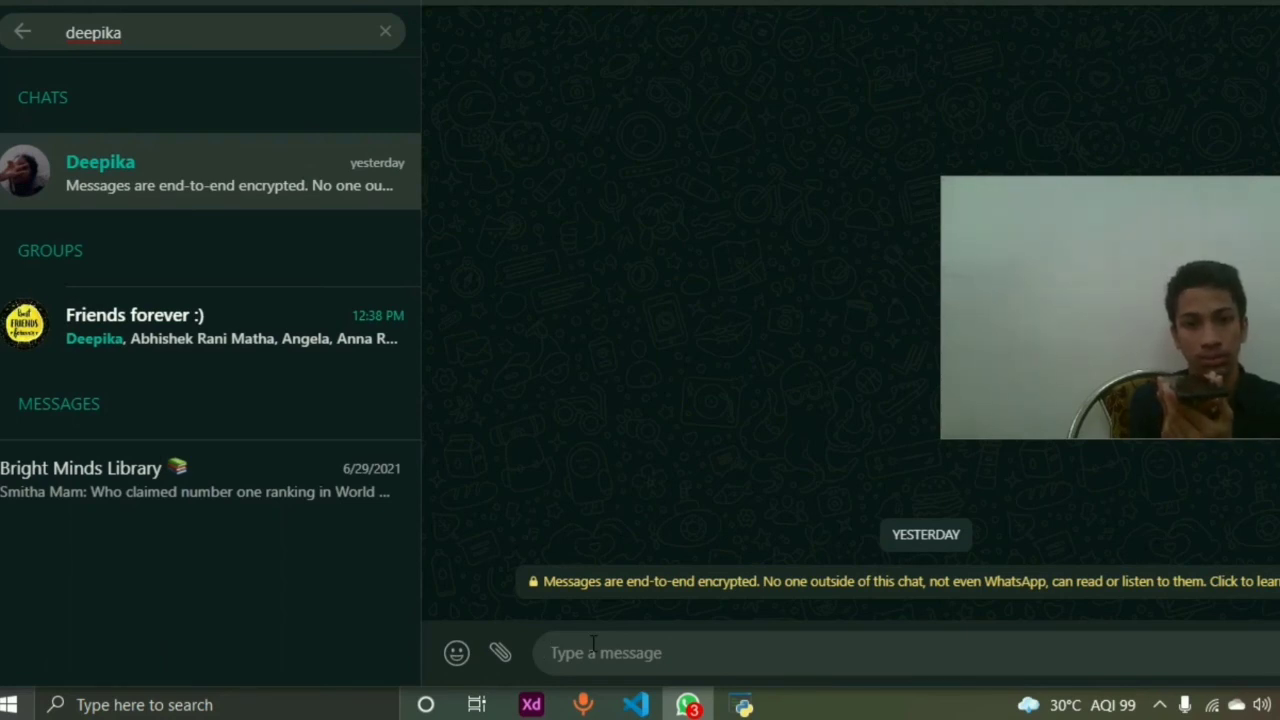
key("alt+tab")
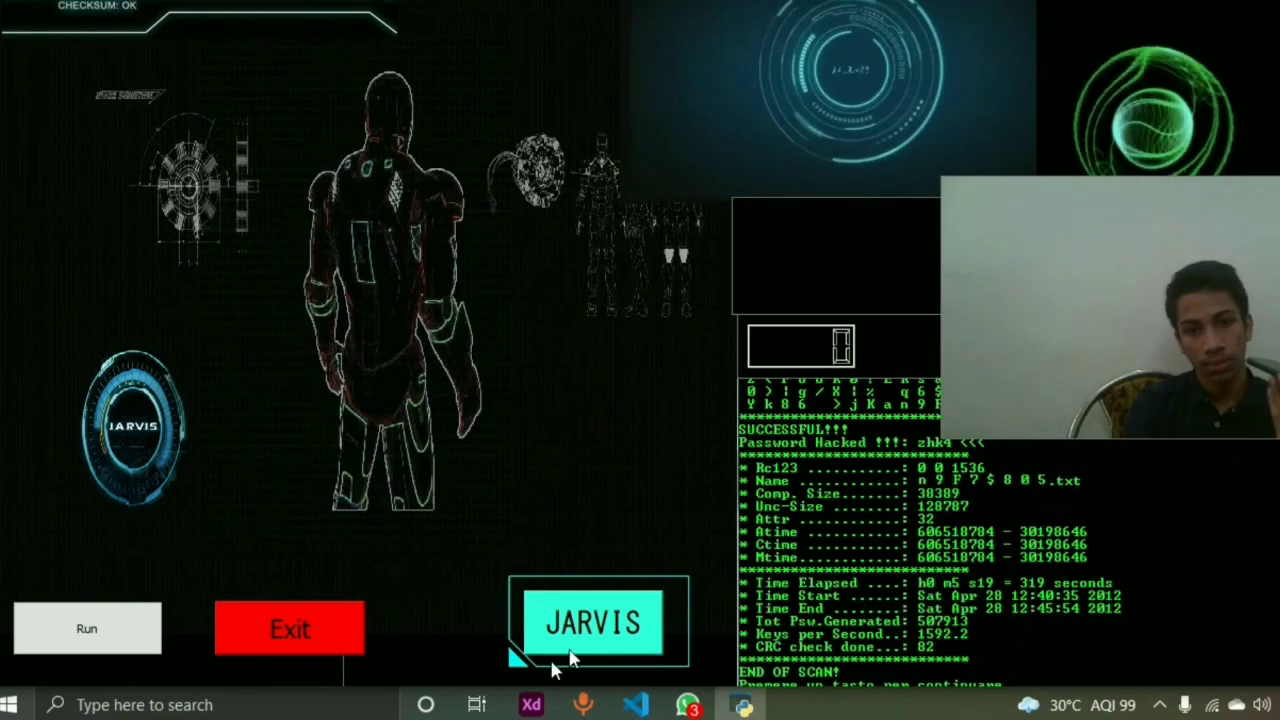
Click in the J.A.R.V.I.S window so the news headlines print in the terminal
left_click(595, 622)
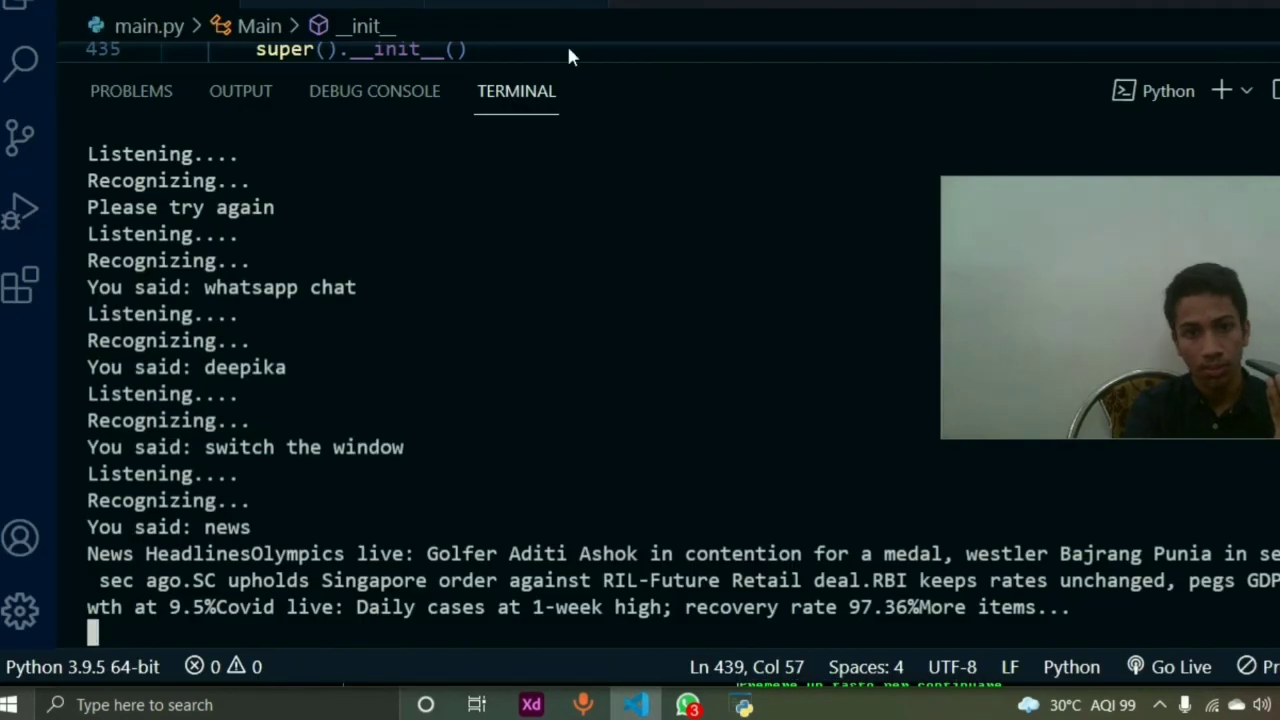